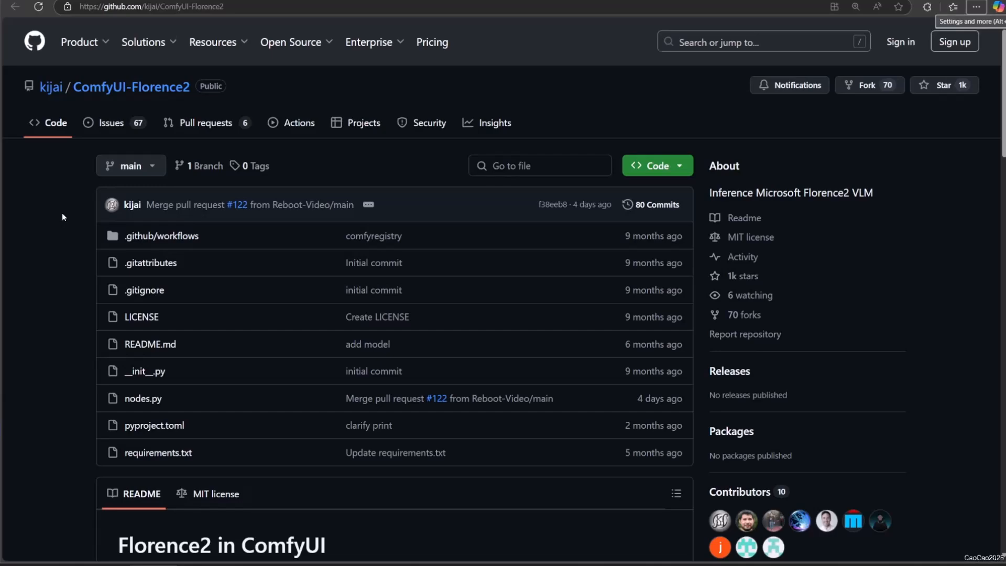
- Scroll through the kijai/ComfyUI-Florence2 README on GitHub before switching to ComfyUI
{"action": "scroll", "scroll_direction": "down", "scroll_amount": 3}
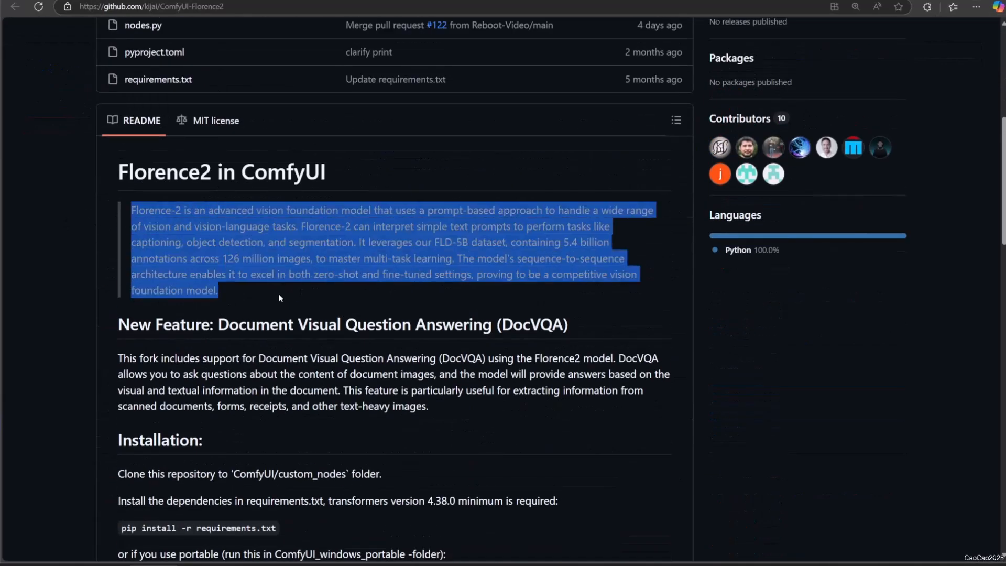
{"action": "mouse_move", "coordinate": [414, 417]}
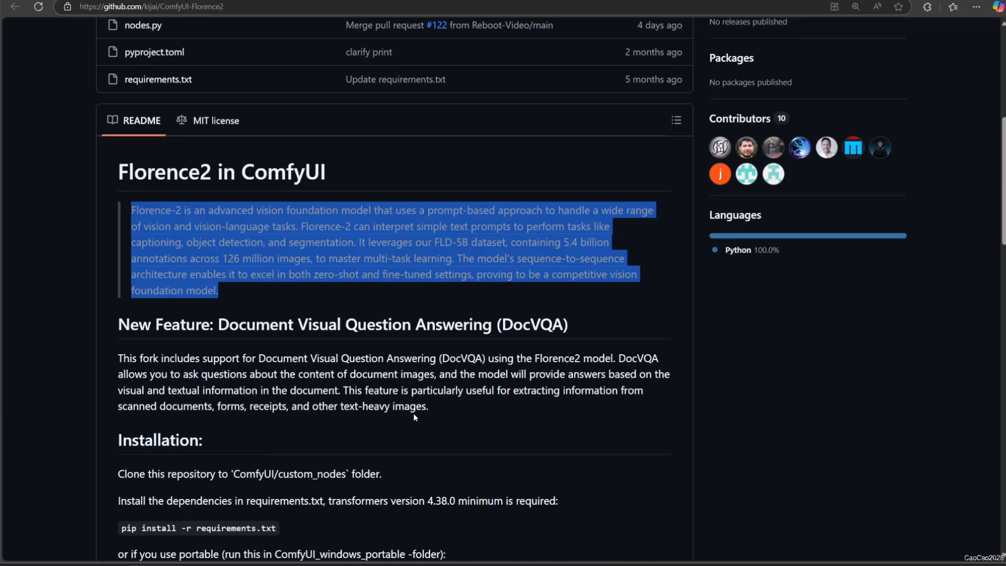
{"action": "scroll", "scroll_direction": "up", "scroll_amount": 3}
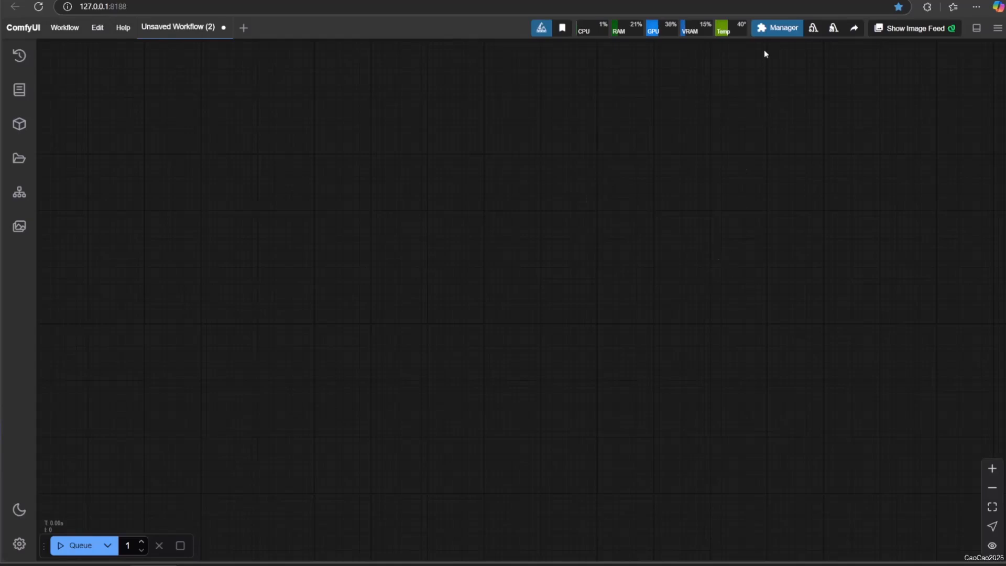
- Find ComfyUI-Florence2 in Custom Nodes Manager by searching 'FLORE' and run Try update
{"action": "left_click", "coordinate": [777, 27]}
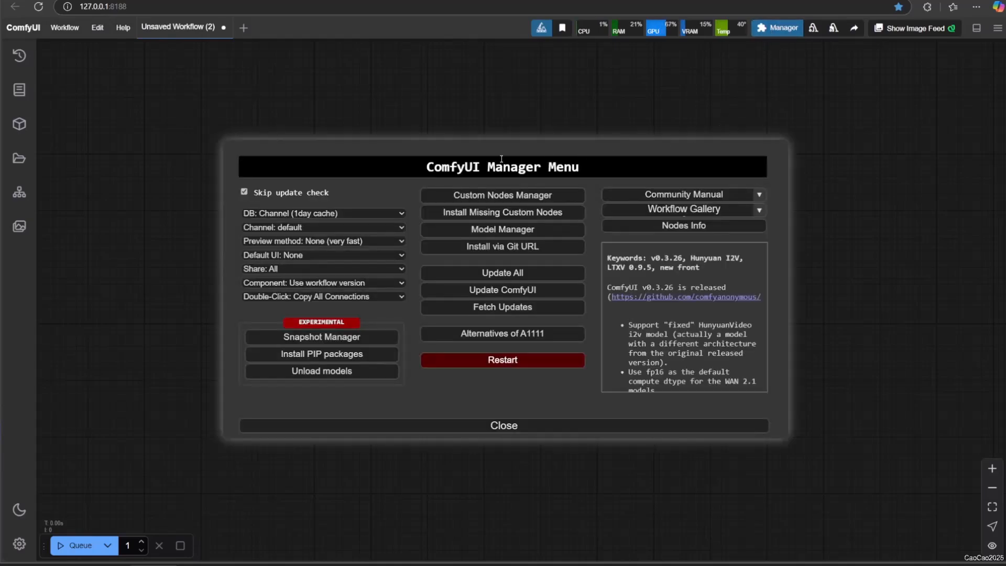
{"action": "left_click", "coordinate": [501, 195]}
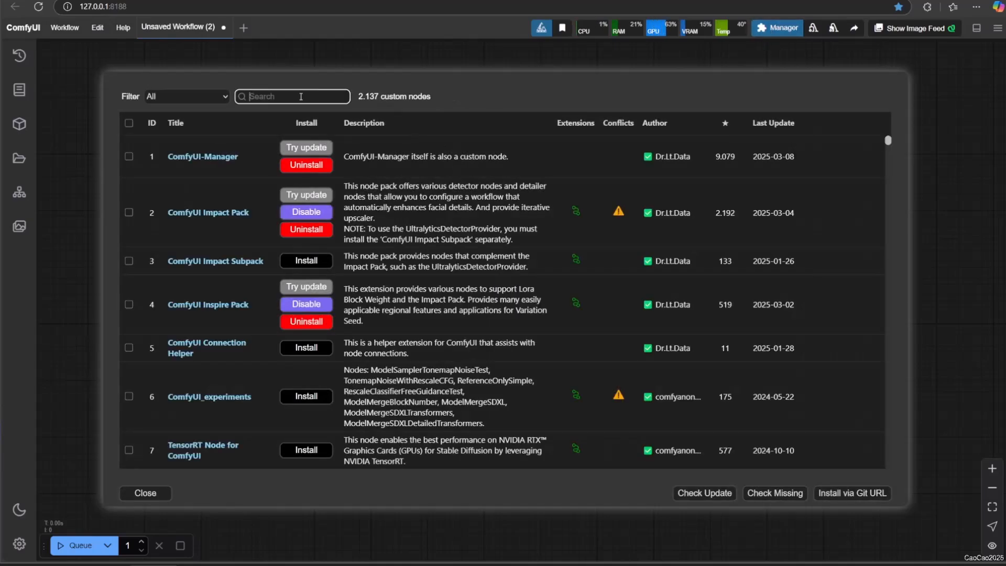
{"action": "type", "text": "FLORE"}
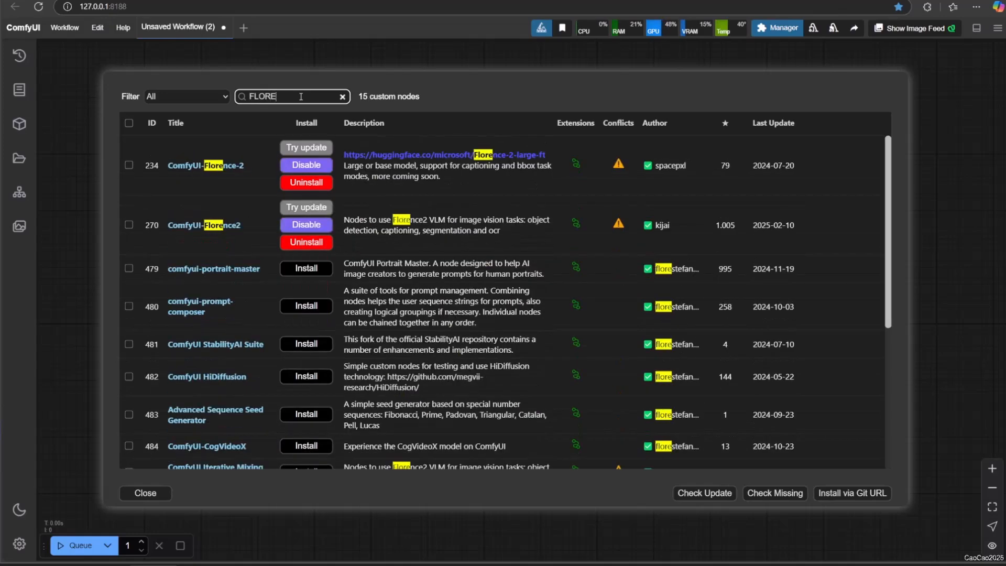
{"action": "mouse_move", "coordinate": [304, 224]}
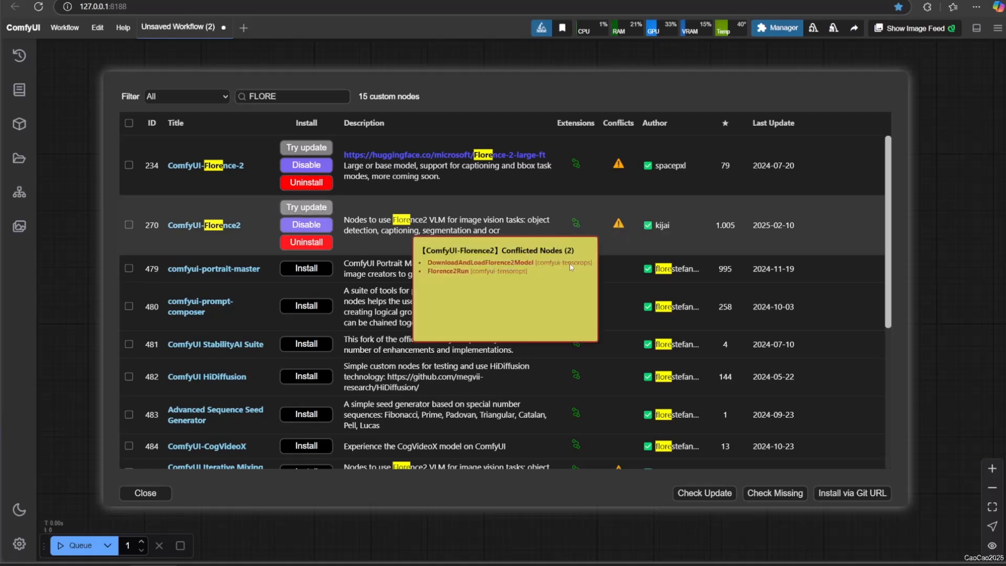
{"action": "mouse_move", "coordinate": [465, 277]}
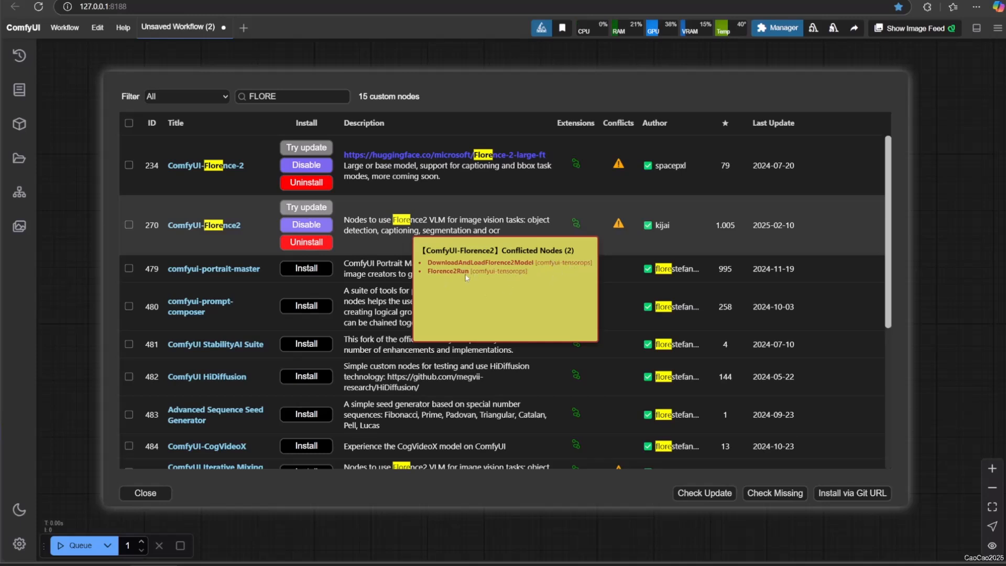
{"action": "mouse_move", "coordinate": [501, 279]}
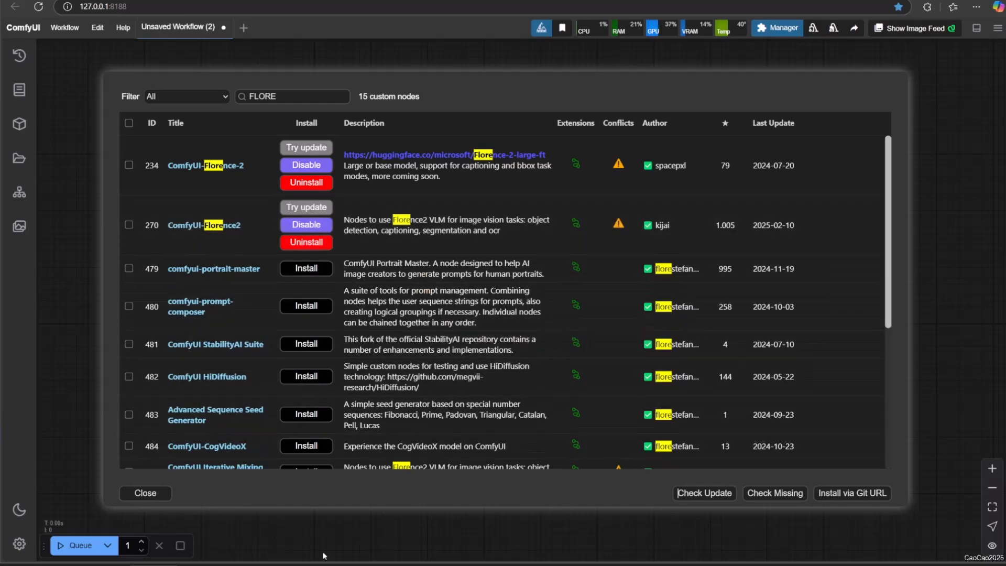
{"action": "left_click", "coordinate": [305, 206]}
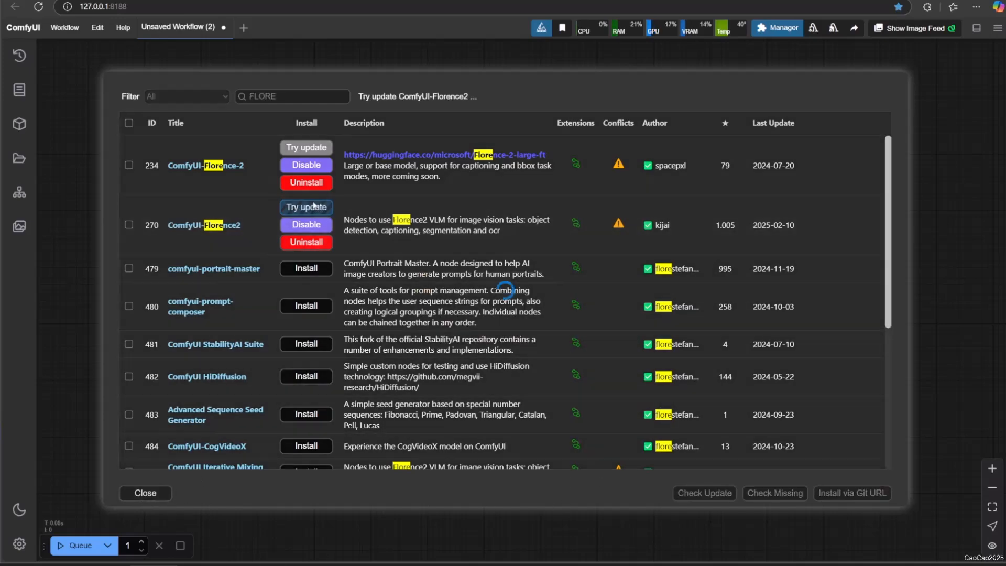
{"action": "left_click", "coordinate": [306, 206]}
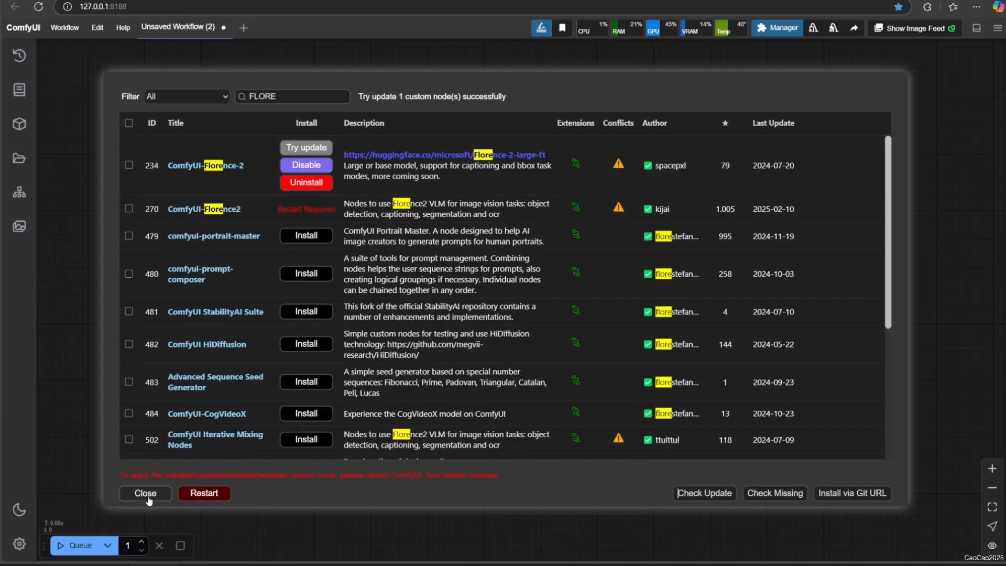
- Restart the ComfyUI server and confirm the reboot so the update applies
{"action": "left_click", "coordinate": [203, 493]}
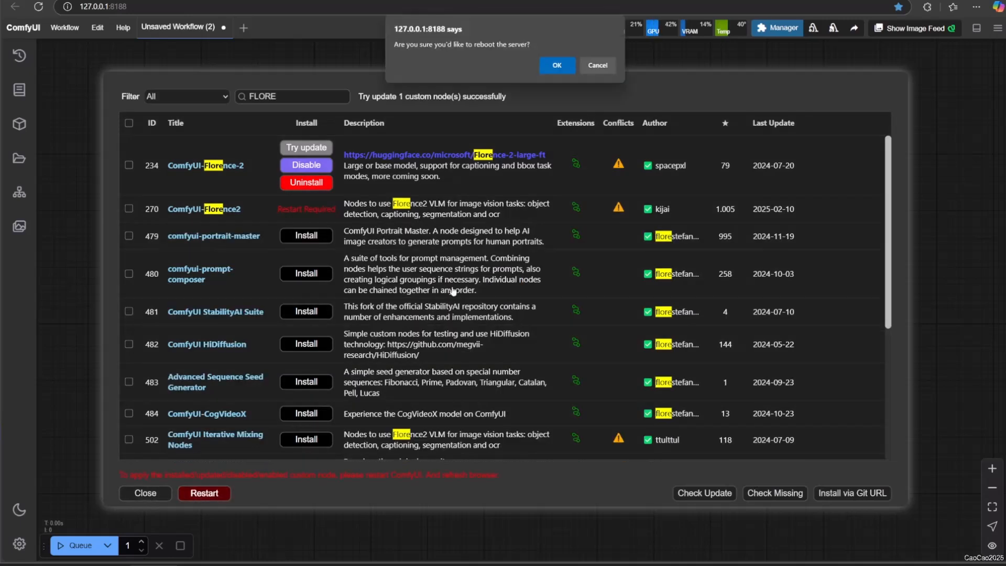
{"action": "left_click", "coordinate": [555, 65]}
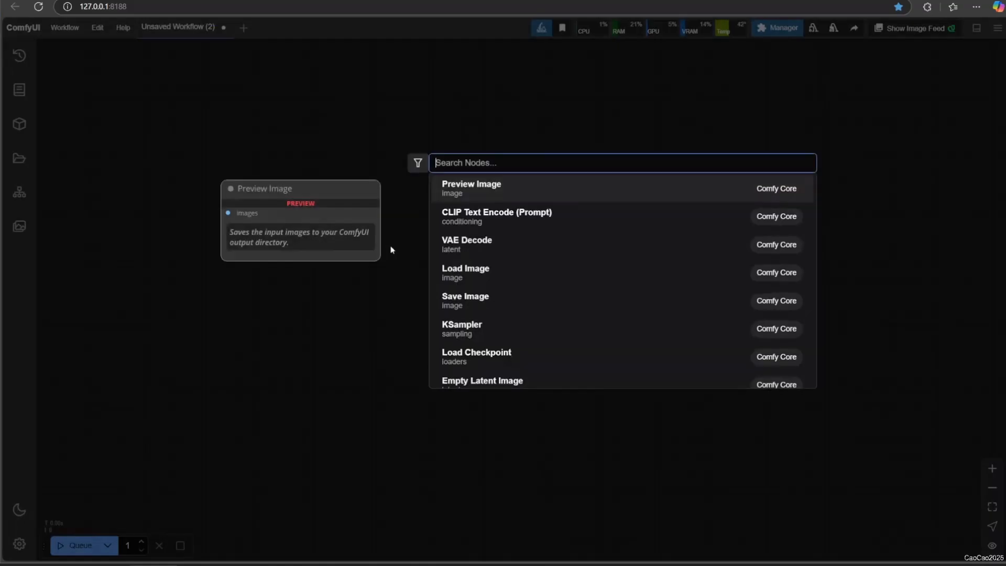
- Add Load Image and DownloadAndLoadFlorence2Model nodes and route the Florence2 caption into CLIP Text Encode
{"action": "type", "text": "load i"}
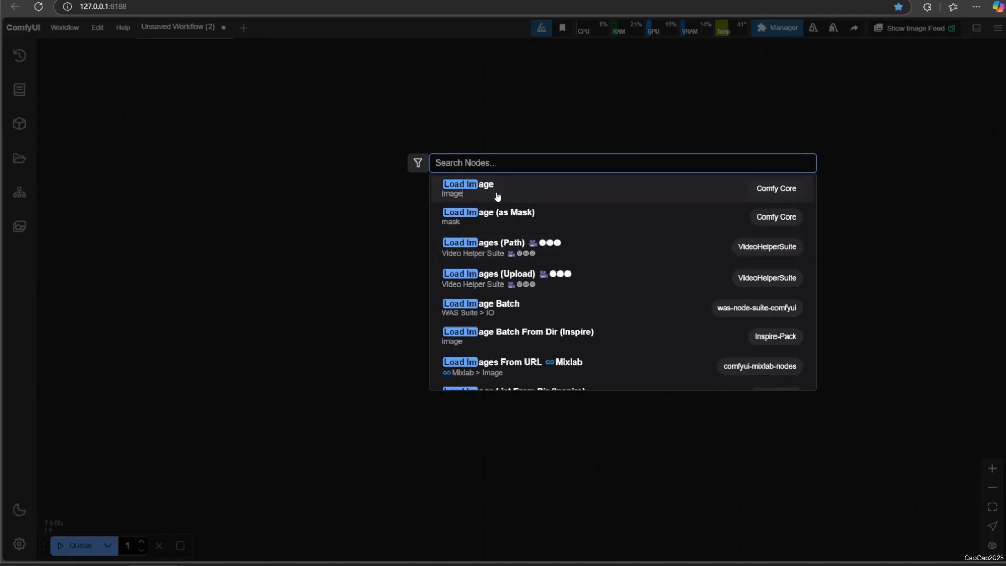
{"action": "left_click", "coordinate": [467, 184]}
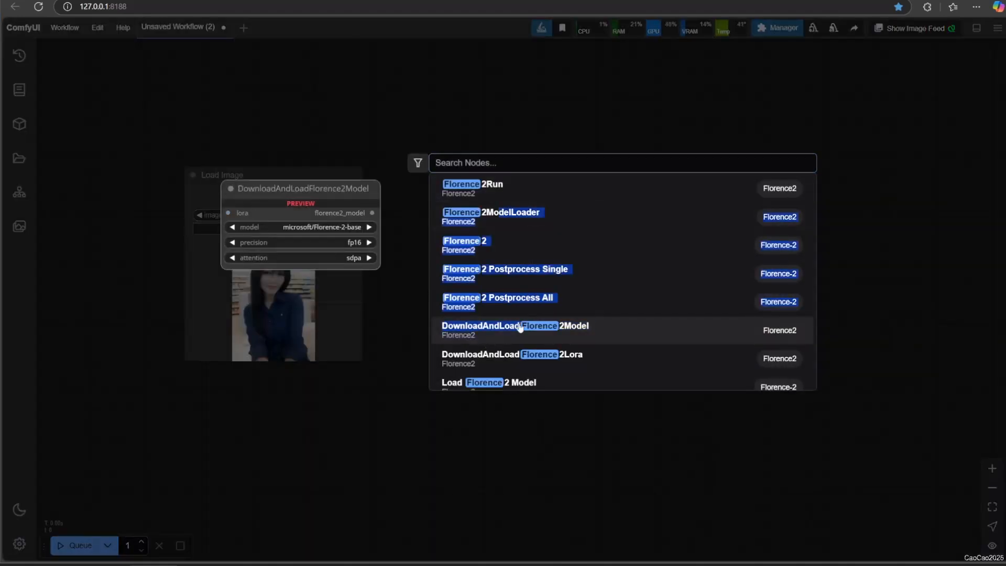
{"action": "left_click", "coordinate": [514, 330]}
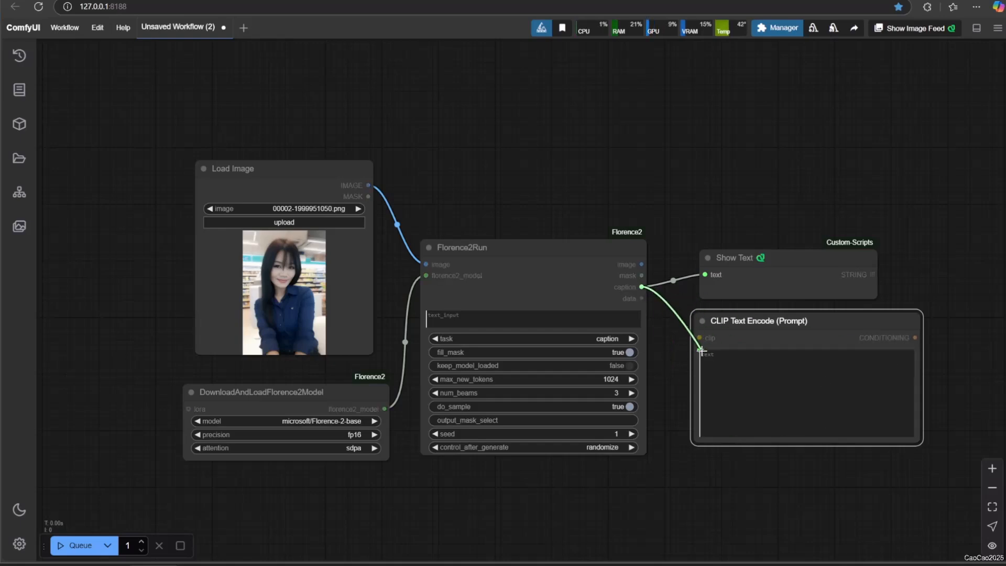
{"action": "left_click", "coordinate": [79, 545]}
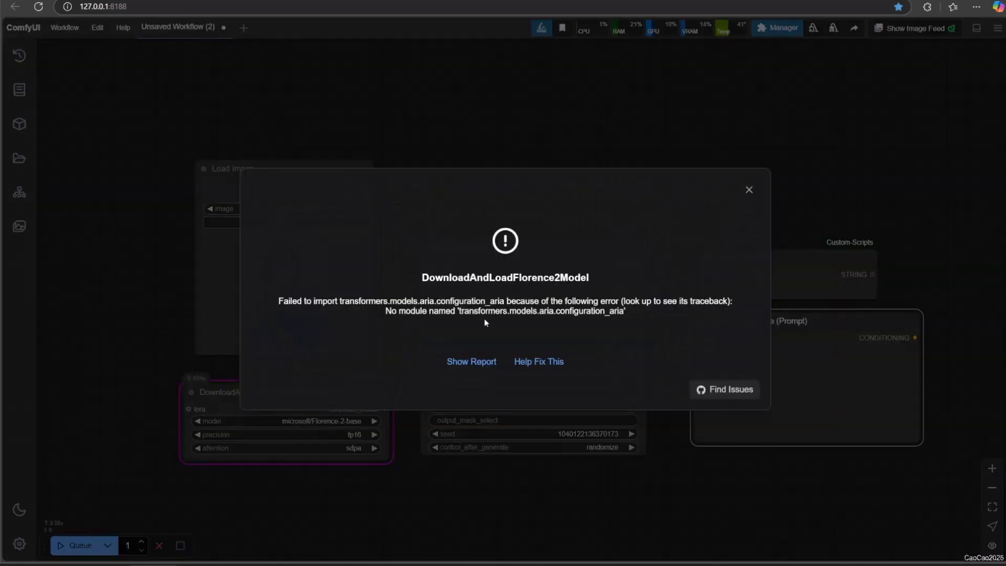
{"action": "mouse_move", "coordinate": [484, 323]}
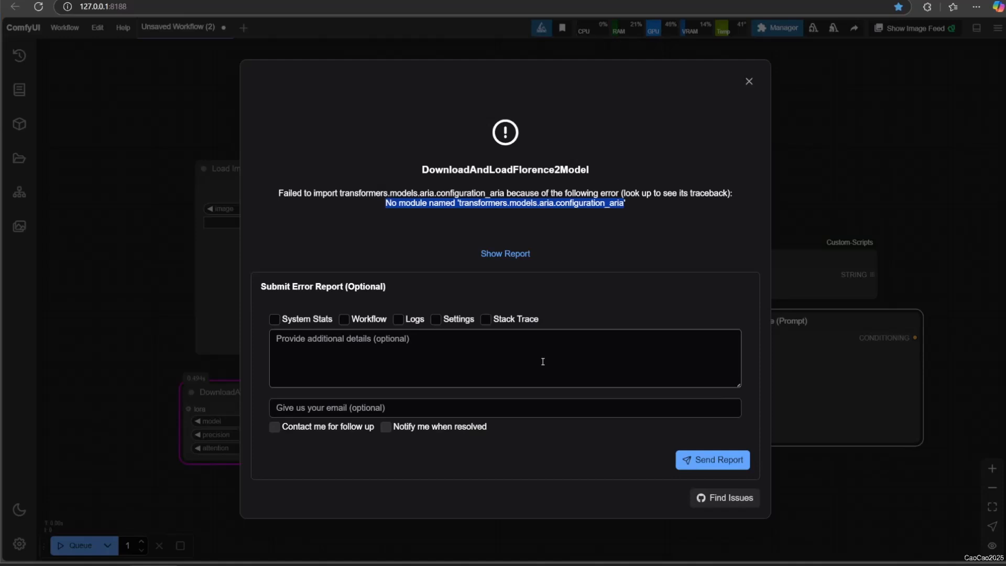
{"action": "mouse_move", "coordinate": [495, 267]}
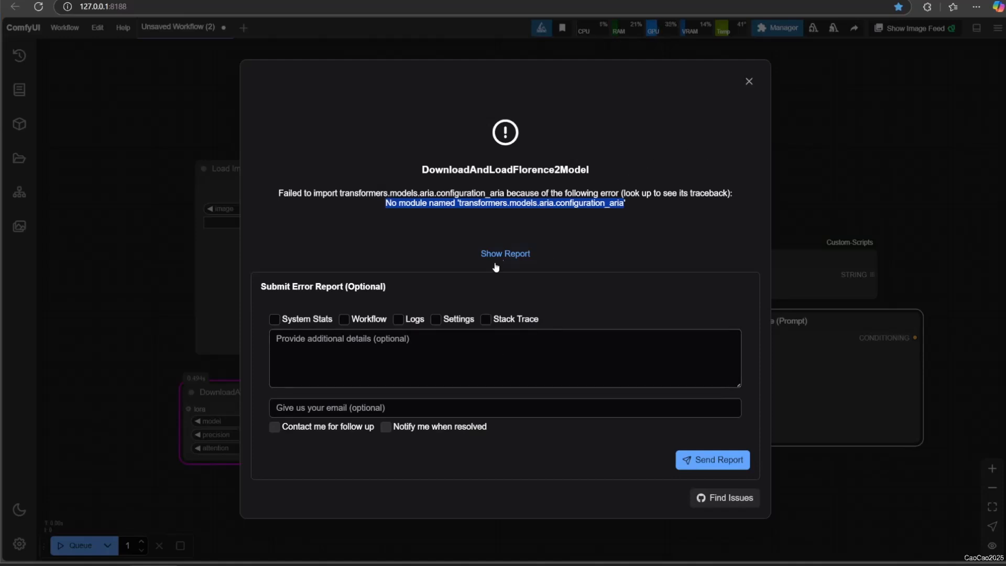
{"action": "mouse_move", "coordinate": [748, 81]}
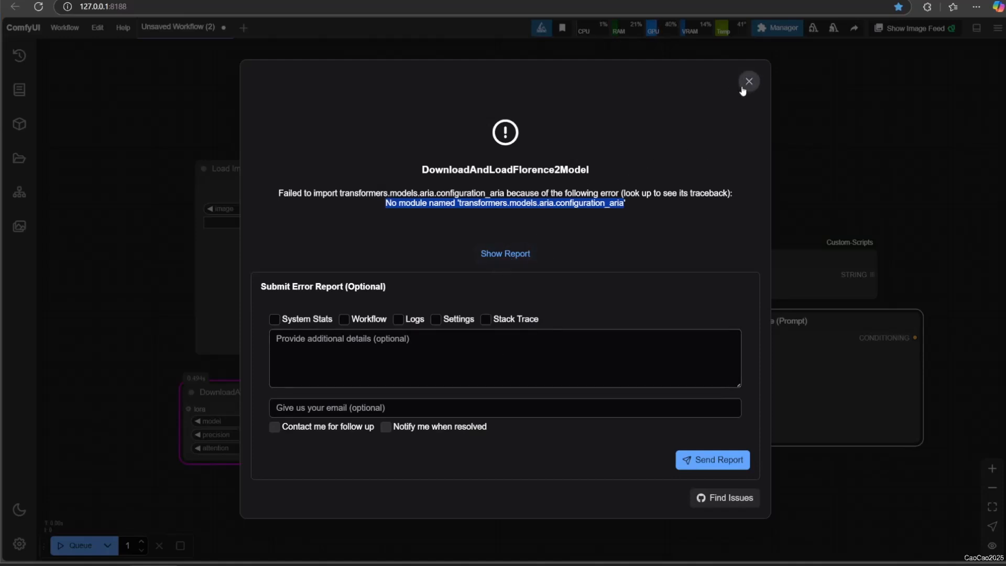
- Dismiss the import error, rerun the workflow, check comfyui-tensorop in the node manager and close it
{"action": "left_click", "coordinate": [748, 82]}
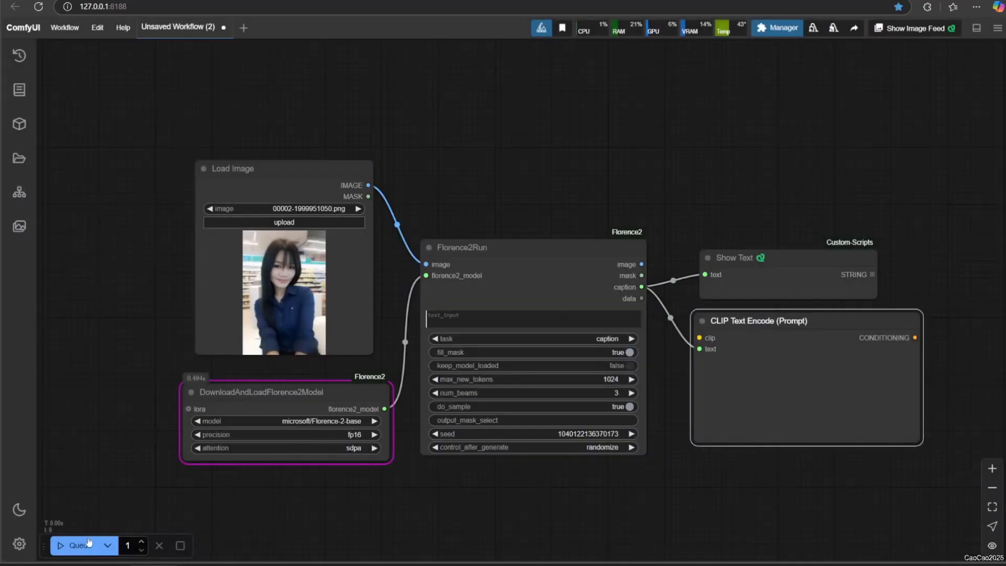
{"action": "left_click", "coordinate": [77, 544]}
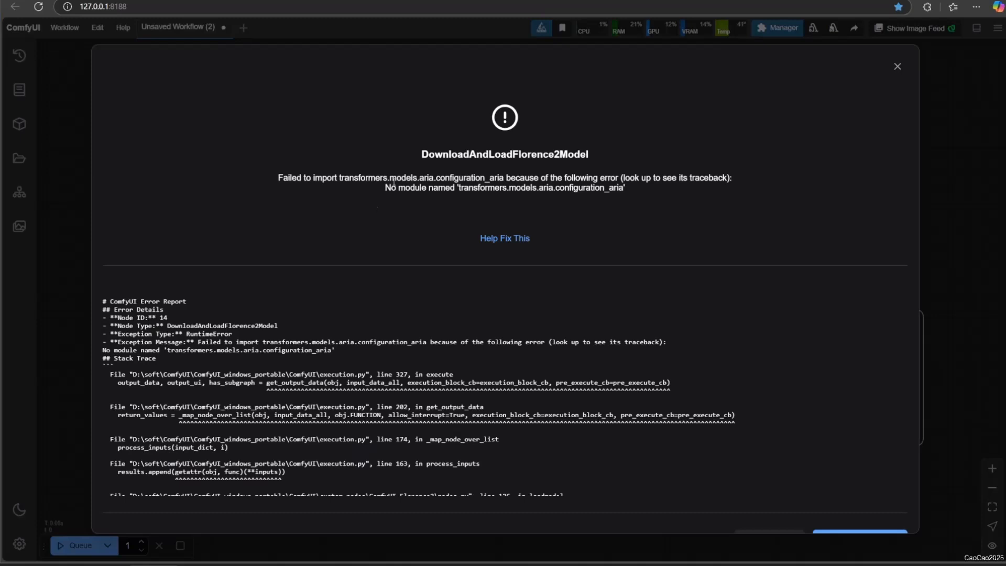
{"action": "left_click", "coordinate": [897, 66]}
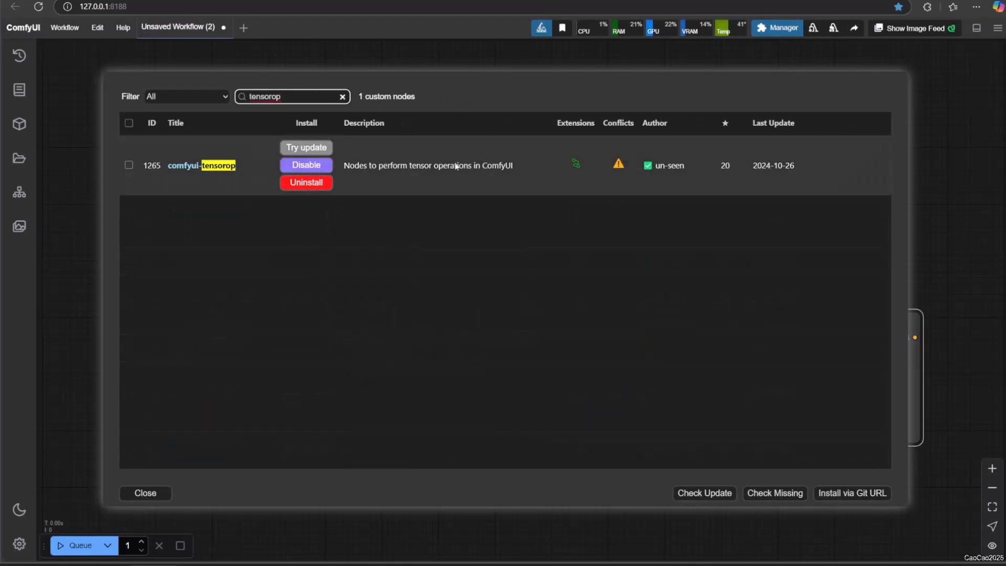
{"action": "left_click", "coordinate": [305, 148]}
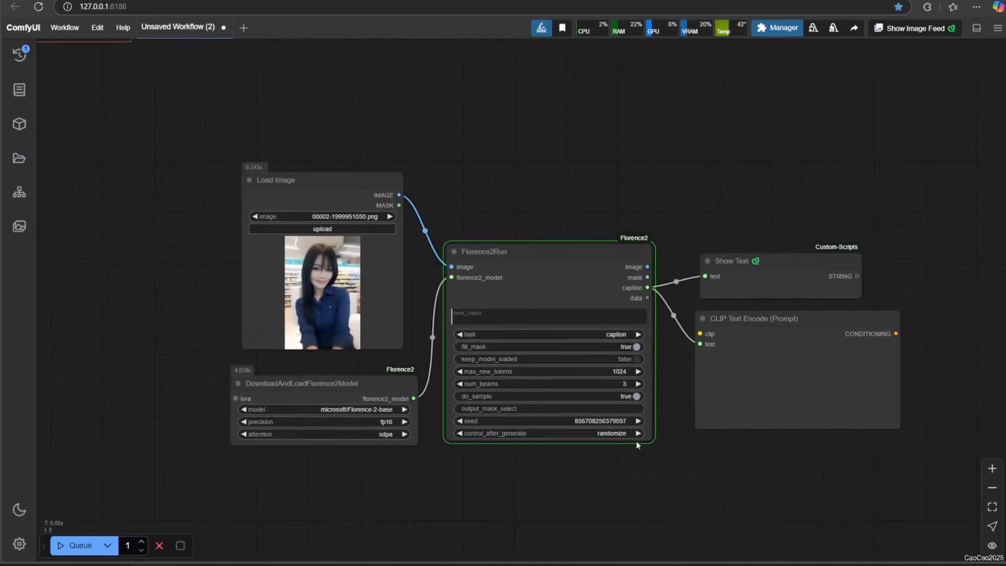
- Switch the Florence2Run task to detailed_caption and regenerate the caption
{"action": "left_click", "coordinate": [79, 545]}
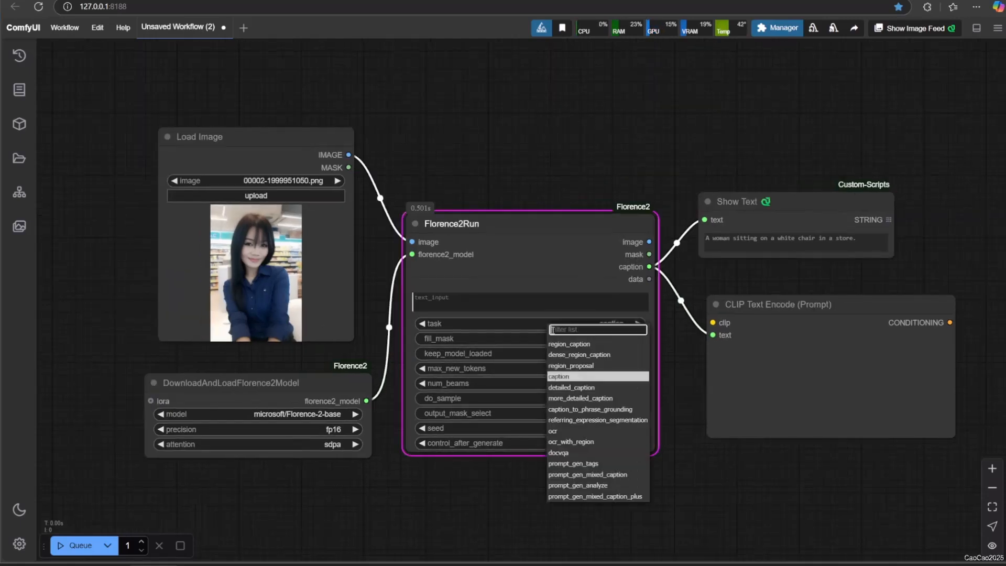
{"action": "left_click", "coordinate": [571, 387]}
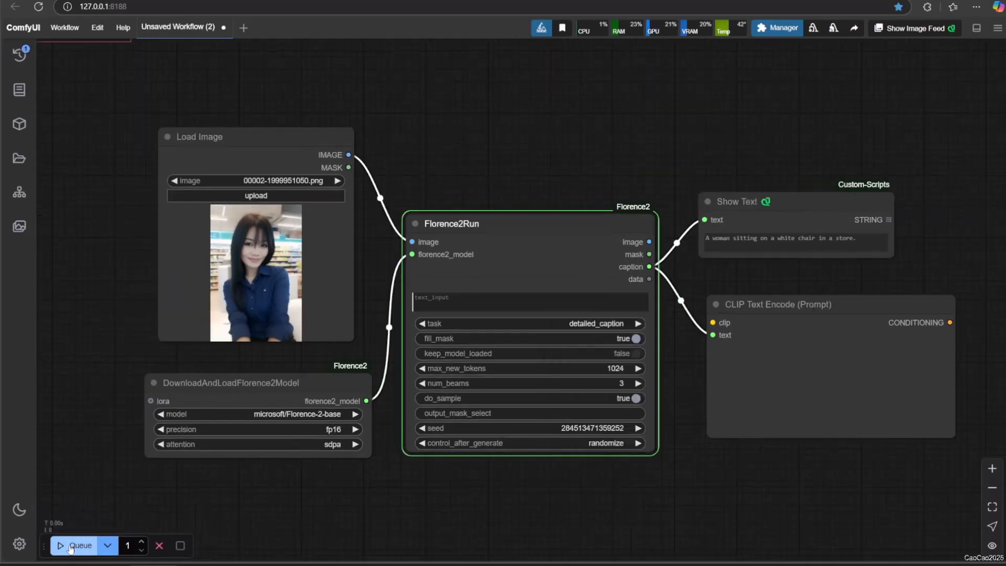
{"action": "left_click", "coordinate": [80, 545]}
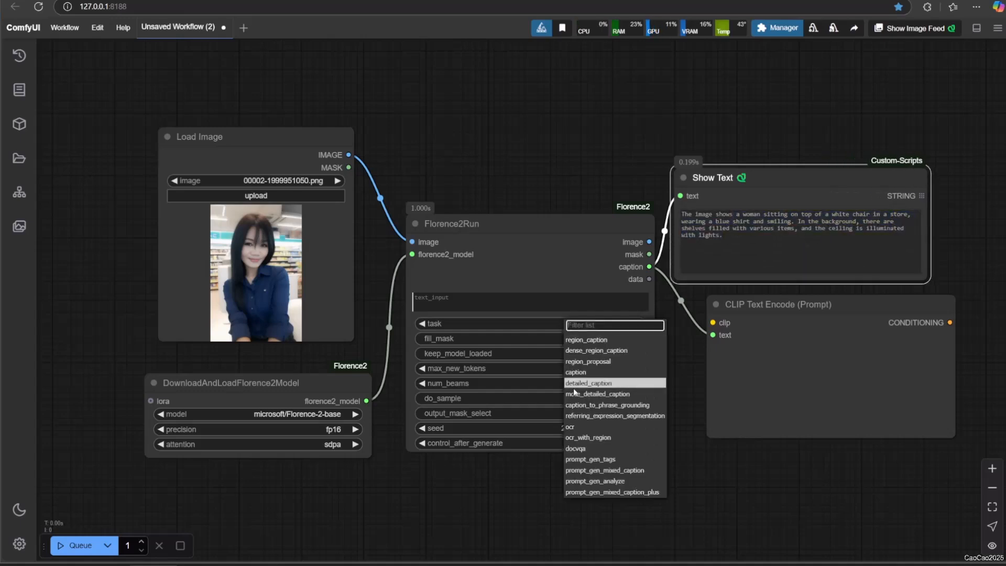
- Switch the task to more_detailed_caption and queue again for a long portrait description
{"action": "left_click", "coordinate": [597, 393]}
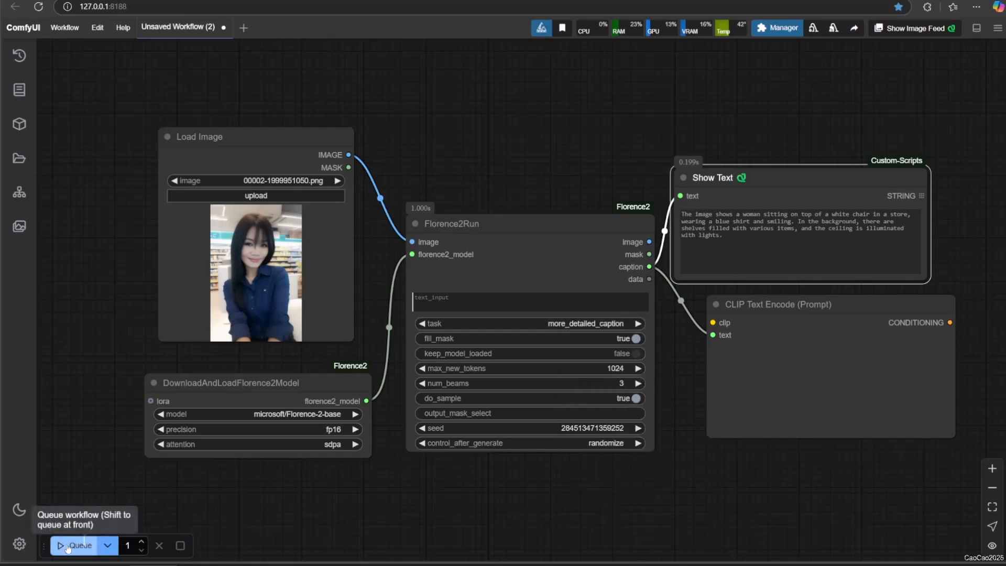
{"action": "left_click", "coordinate": [75, 544]}
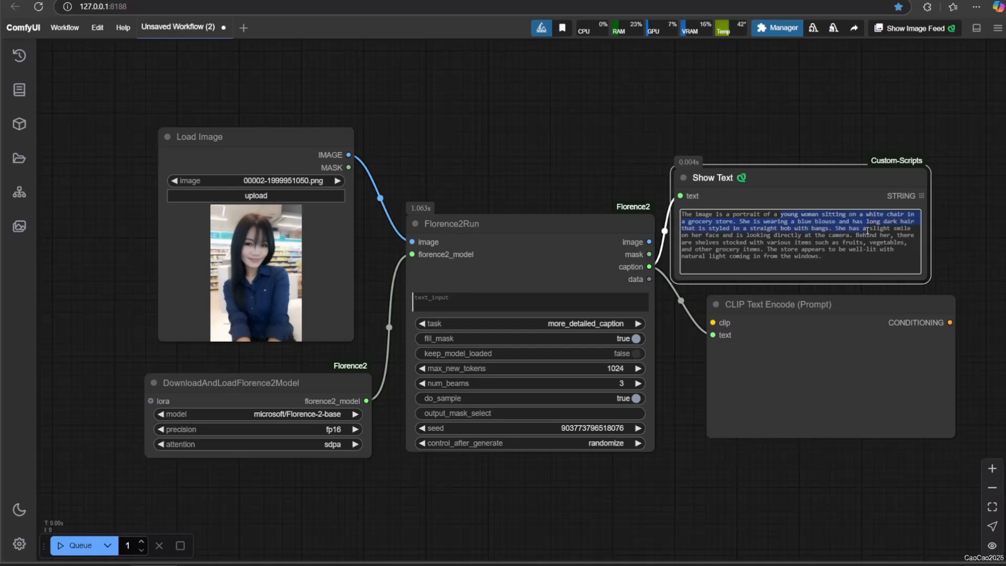
{"action": "left_click", "coordinate": [461, 152]}
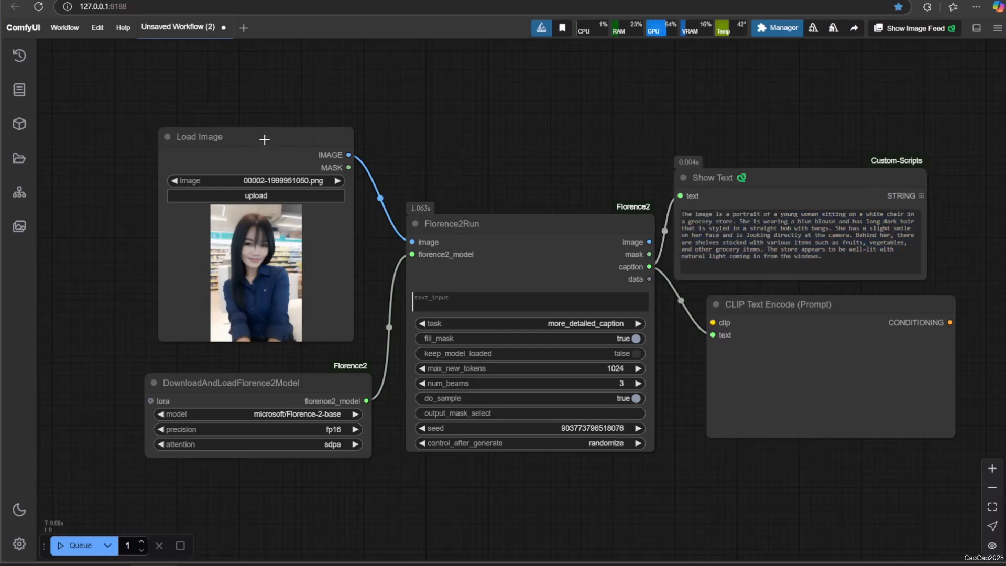
- Caption another photo, the anime illustration and the night street photo in turn
{"action": "left_click", "coordinate": [80, 544]}
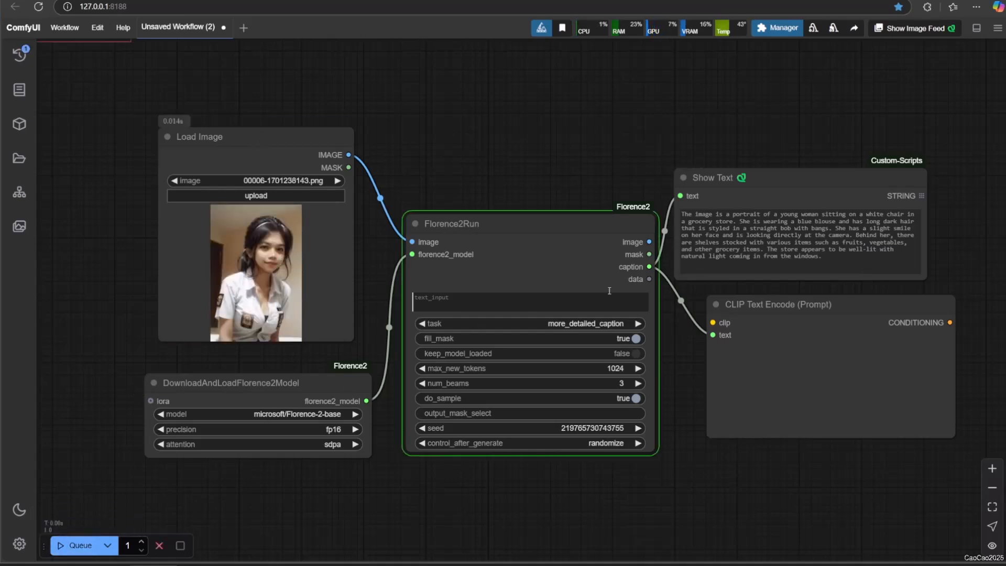
{"action": "left_click", "coordinate": [79, 545]}
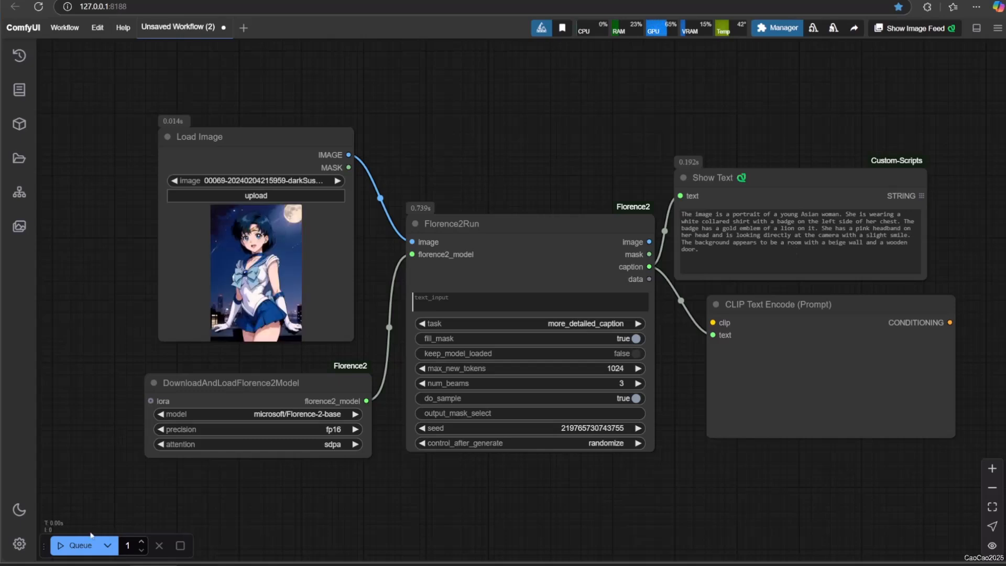
{"action": "left_click", "coordinate": [80, 544]}
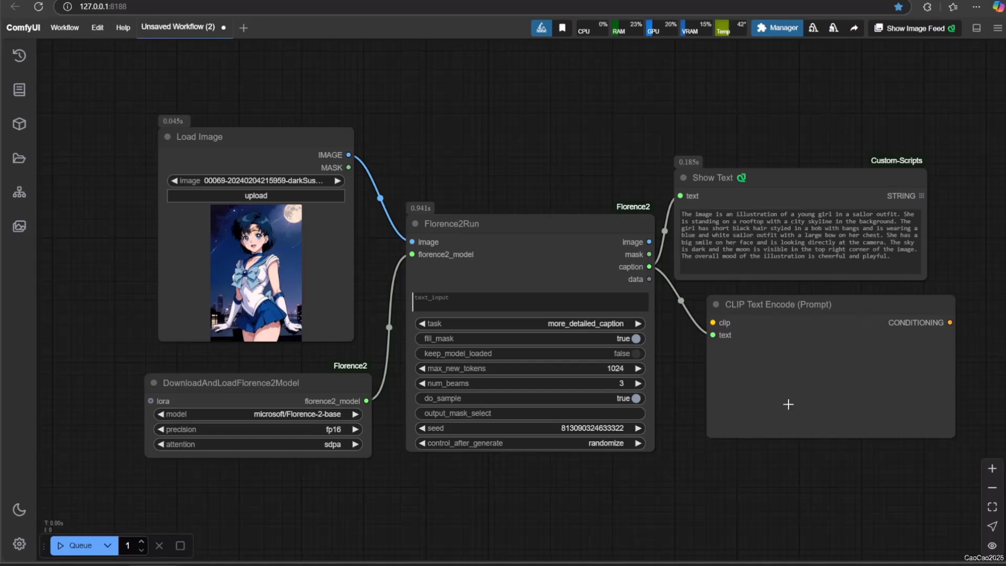
{"action": "mouse_move", "coordinate": [496, 516]}
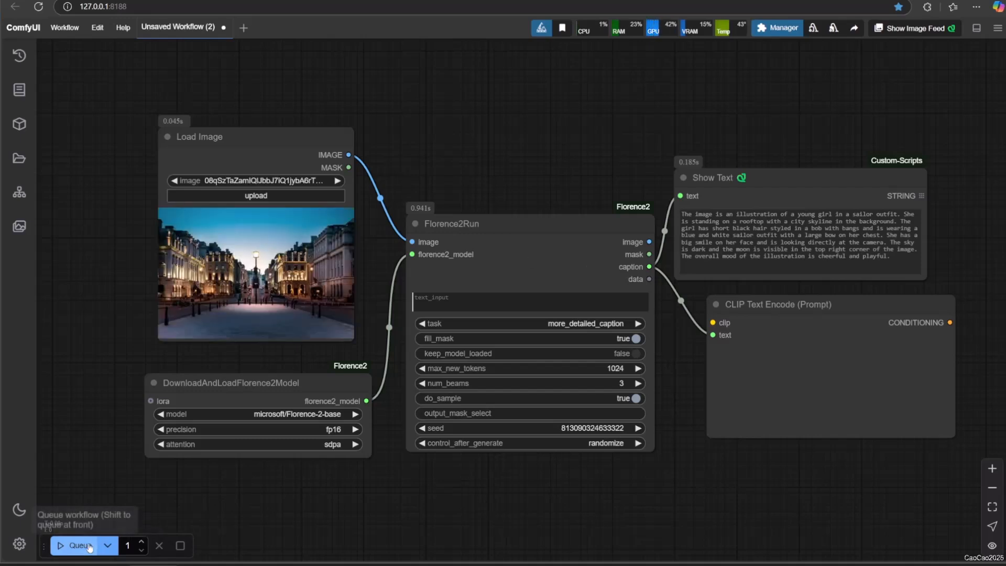
{"action": "left_click", "coordinate": [78, 545]}
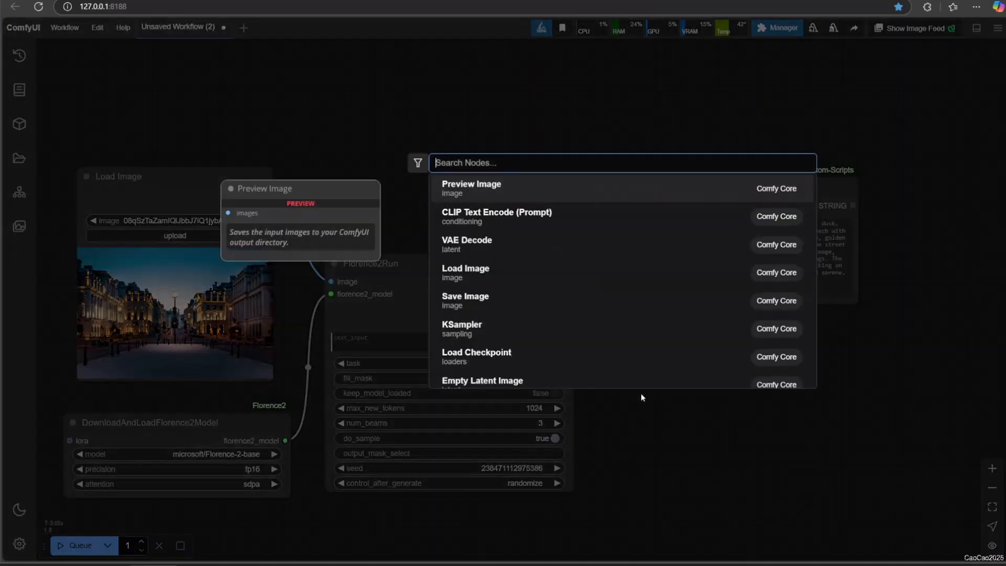
- Add a CLIP Text Encode (Prompt) node with the street caption edited to Japan and 'Moving'
{"action": "type", "text": "cli"}
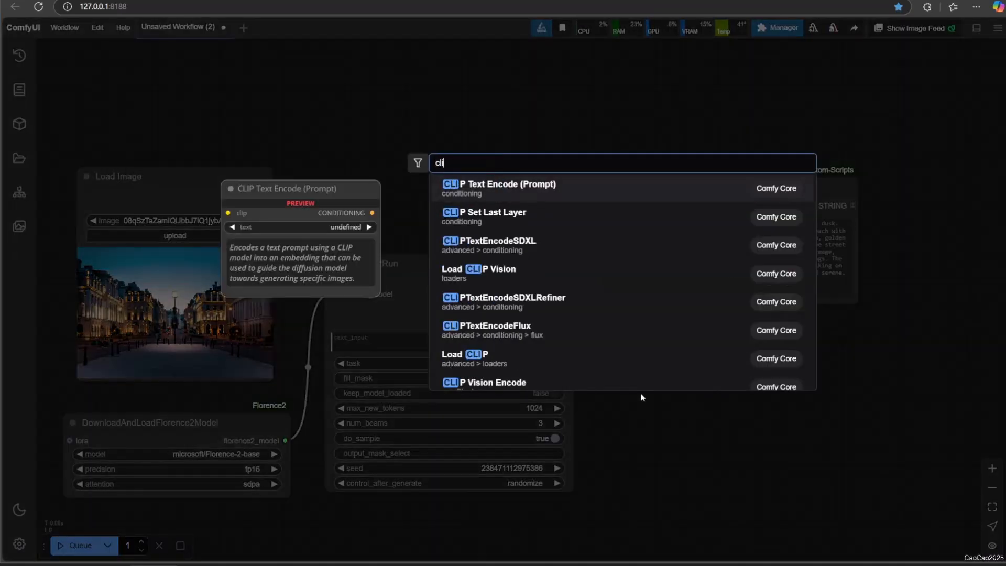
{"action": "left_click", "coordinate": [498, 187]}
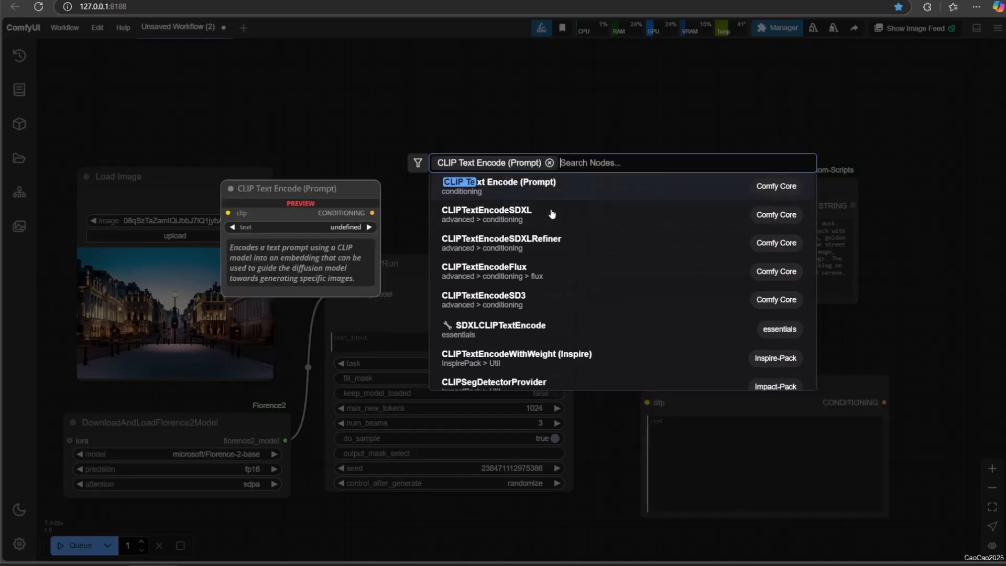
{"action": "left_click", "coordinate": [499, 186]}
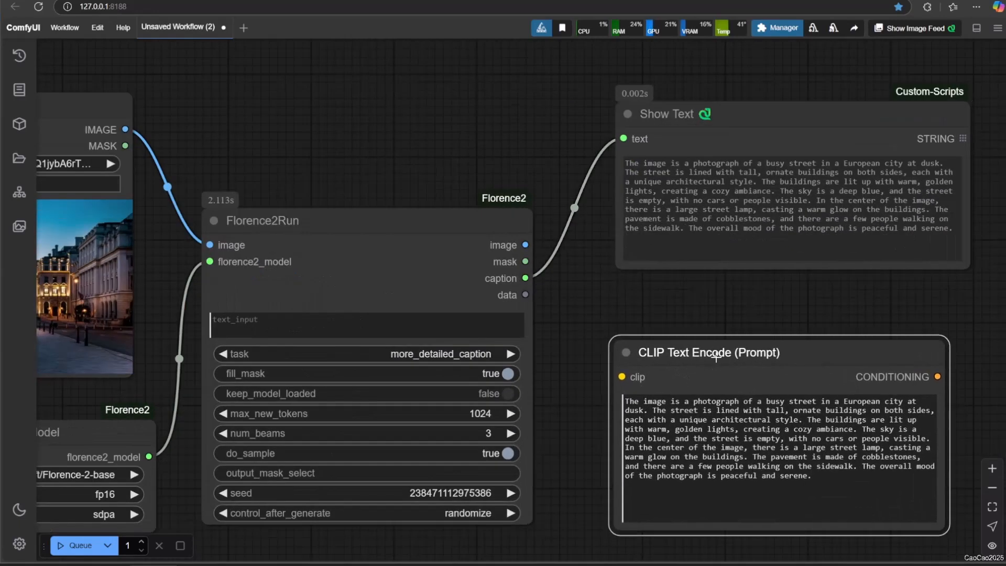
{"action": "type", "text": "Japan"}
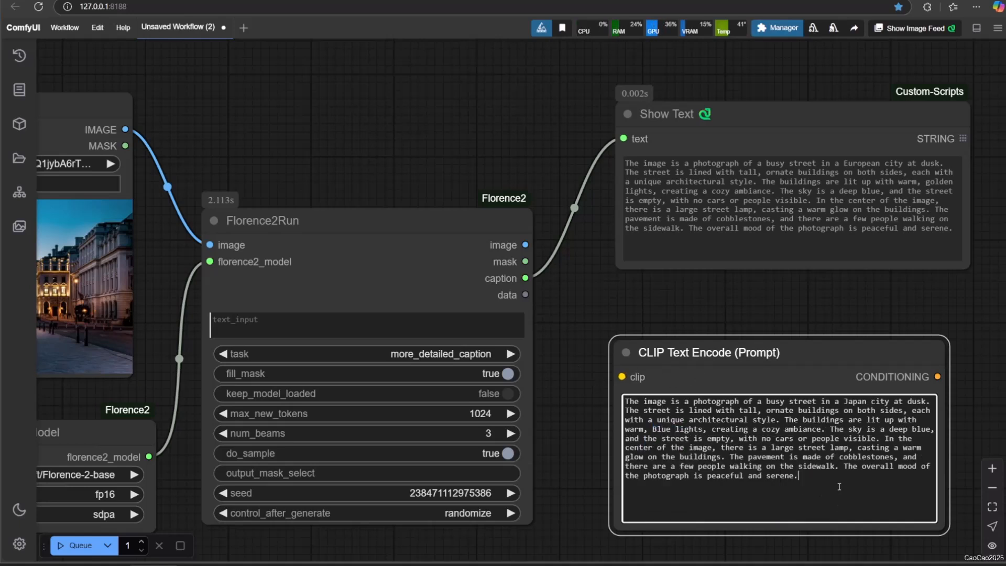
{"action": "mouse_move", "coordinate": [678, 352]}
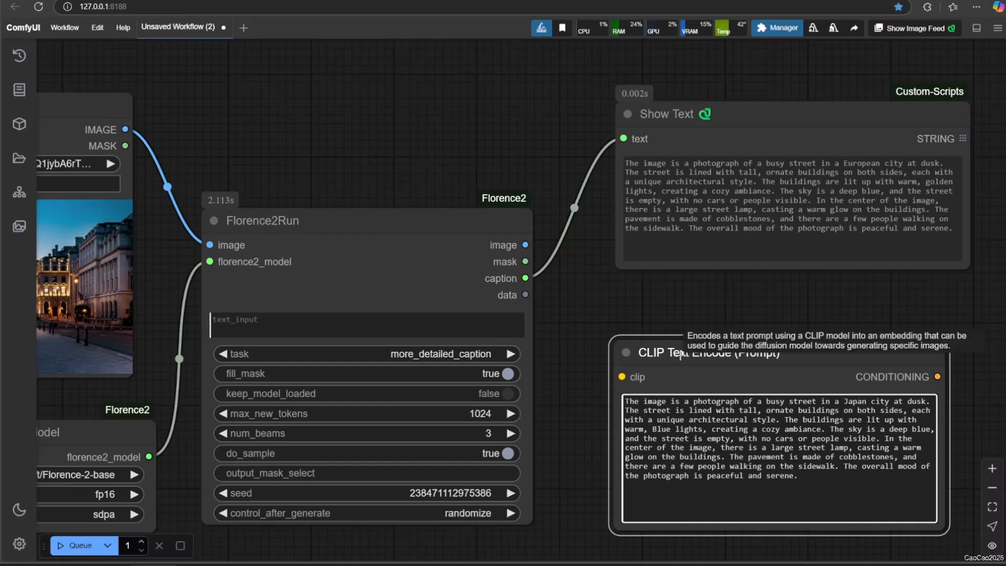
{"action": "type", "text": "Moving very fast."}
{"action": "type", "text": "pictr"}
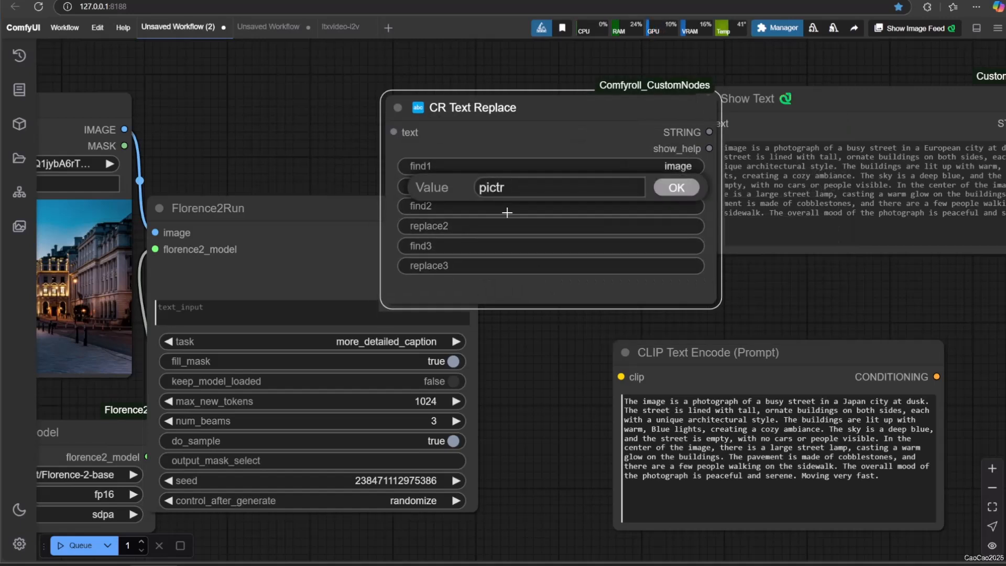
- Confirm the CR Text Replace words, queue the edited captions and feed the result into CLIP Text Encode
{"action": "left_click", "coordinate": [675, 187]}
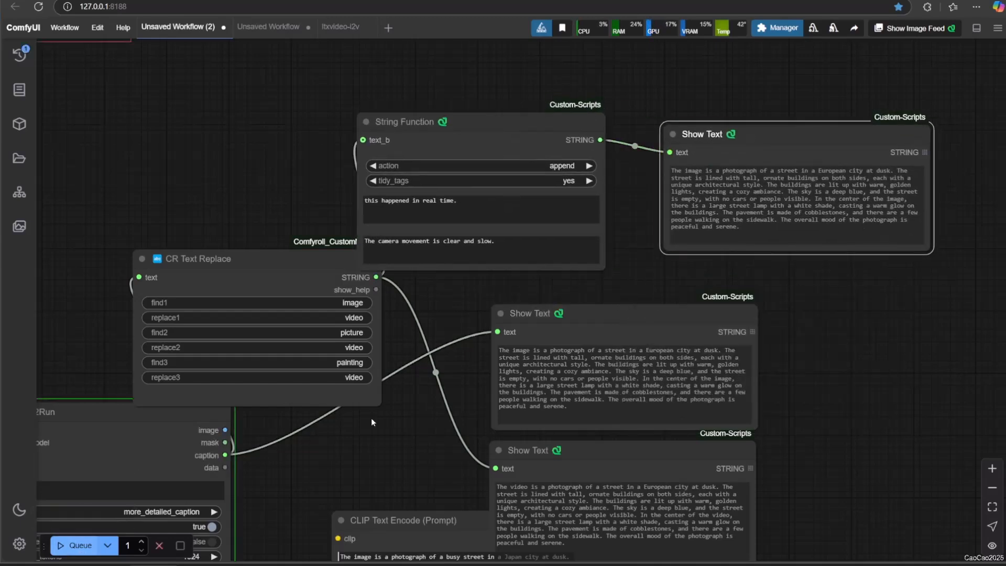
{"action": "left_click", "coordinate": [79, 545]}
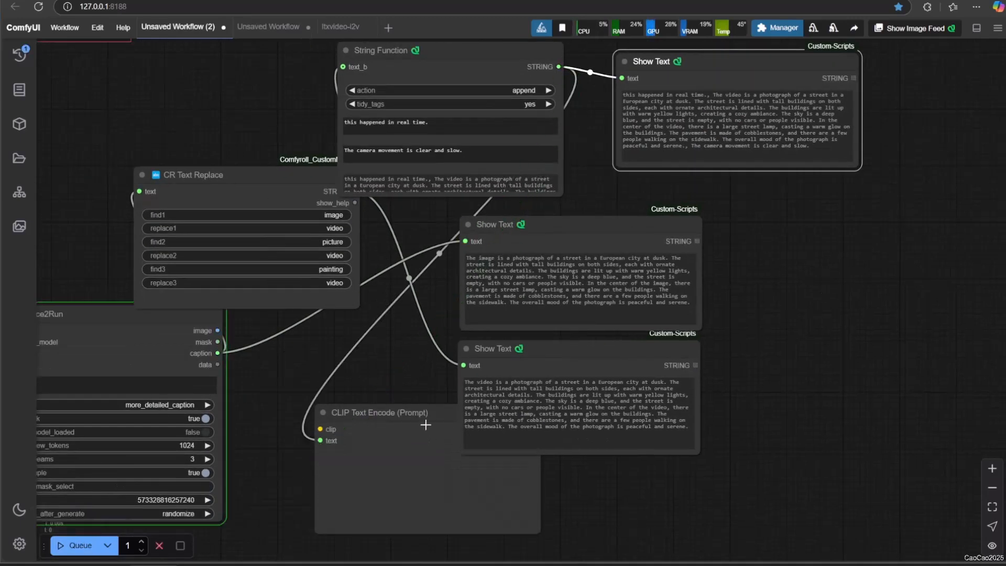
{"action": "left_click", "coordinate": [82, 545]}
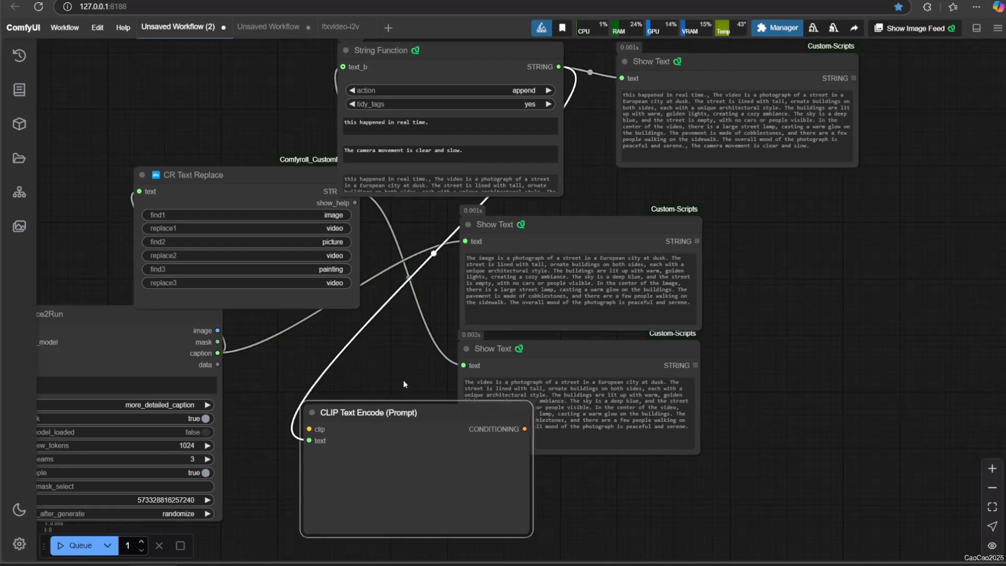